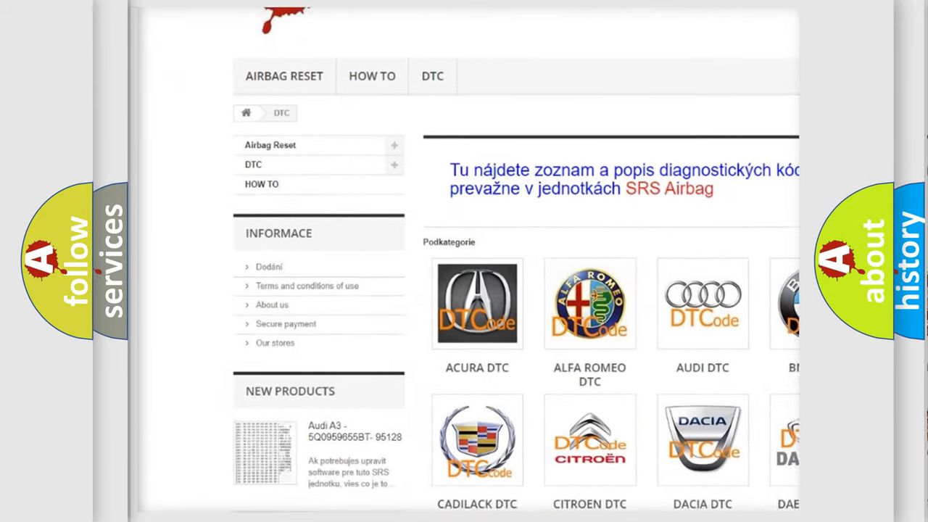
Scroll from the DTC site's car-brand catalogue down through its long list of trouble codes
scroll("down", 3)
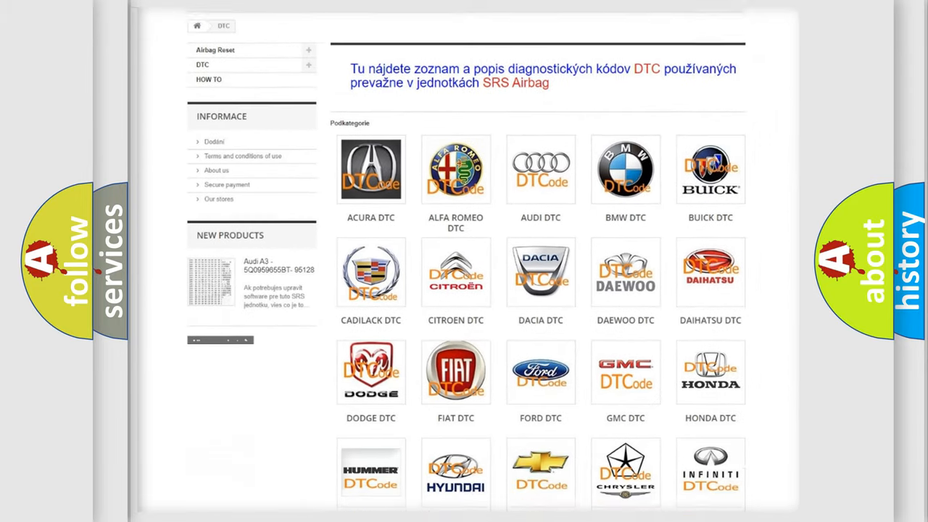
scroll("down", 3)
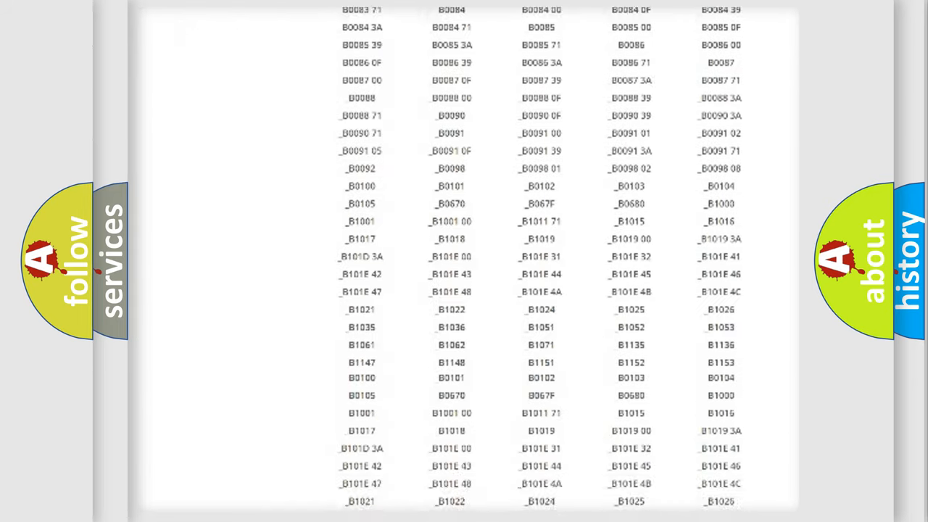
scroll("up", 3)
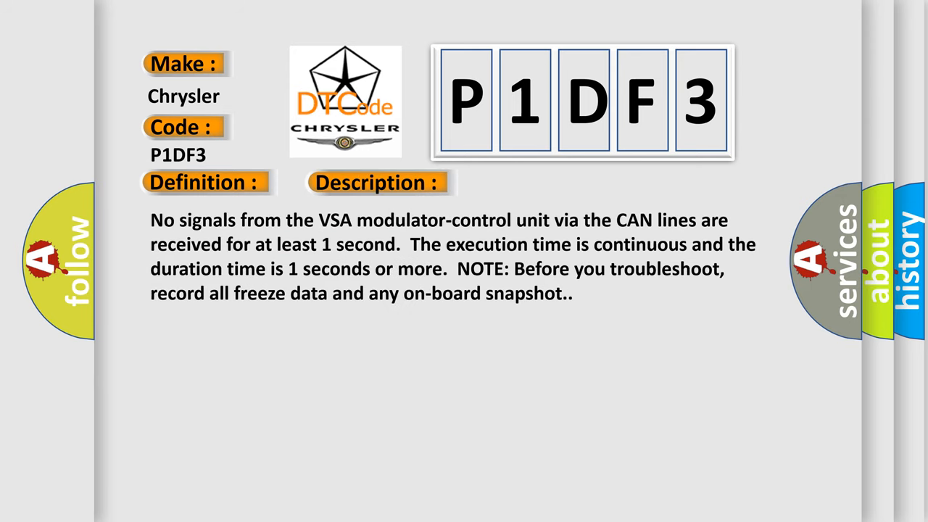
Reveal the P1DF3 Cause section: loose terminals, open PCM–VSA circuit, or faulty VSA modulator
left_click(530, 182)
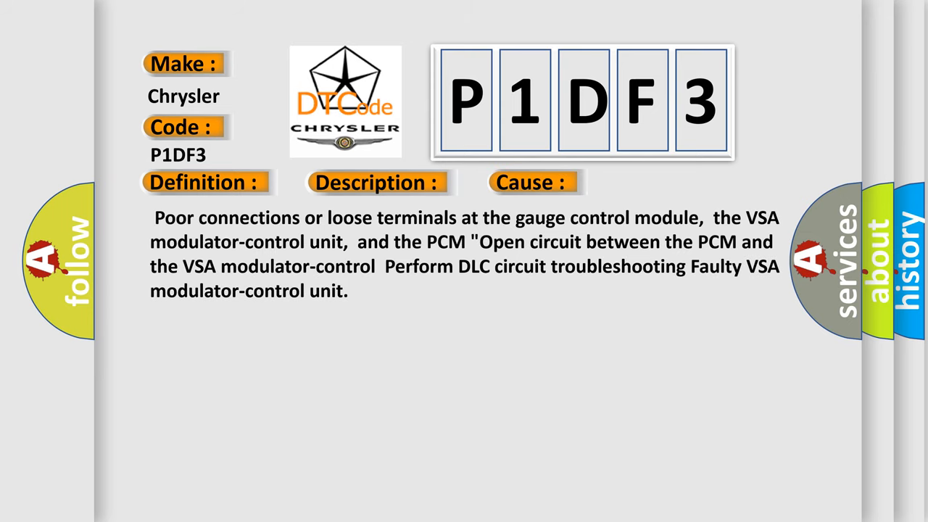